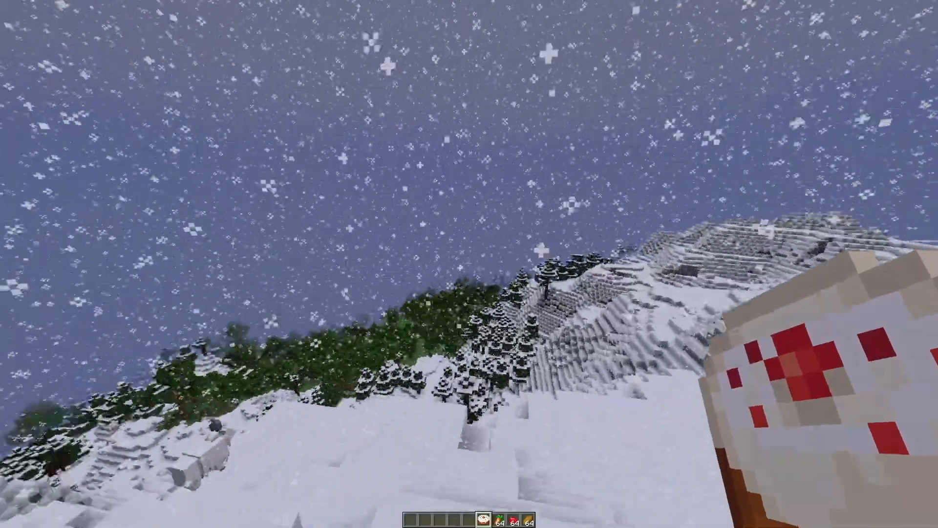
mouse_move(469, 264)
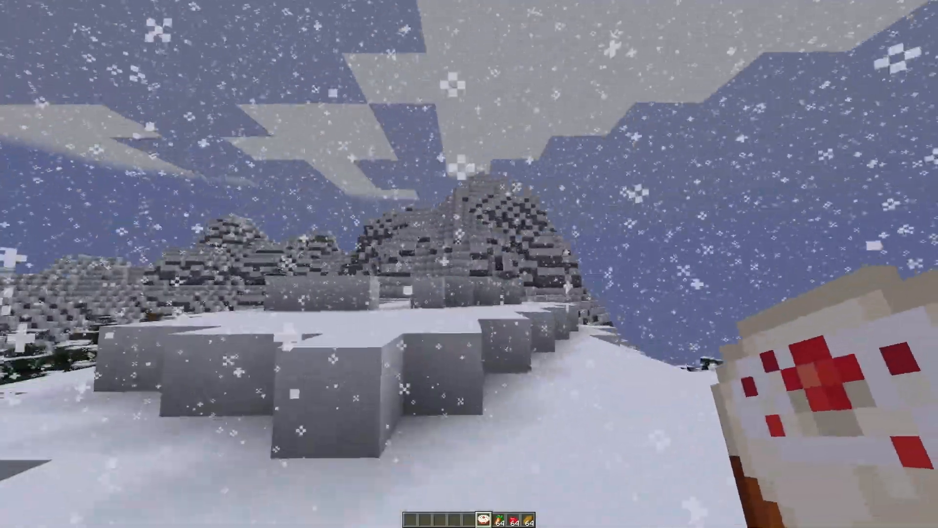
mouse_move(469, 263)
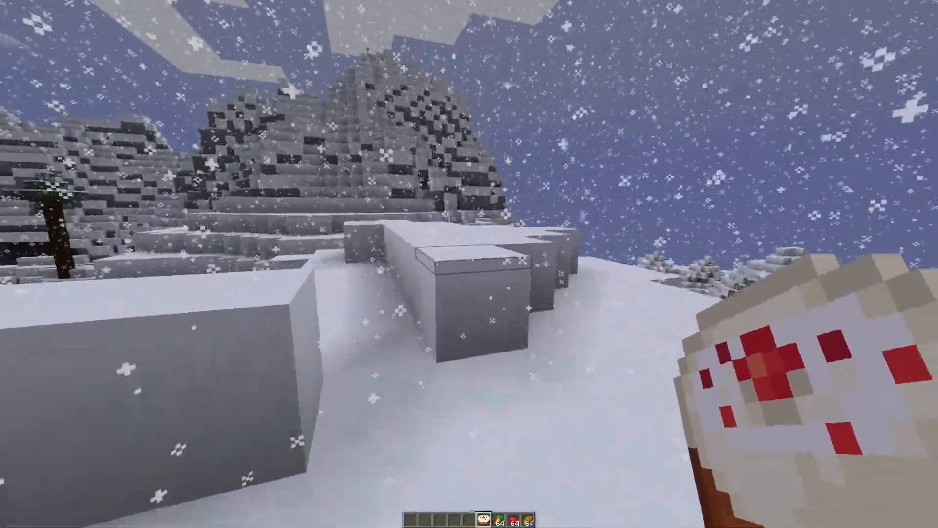
mouse_move(469, 264)
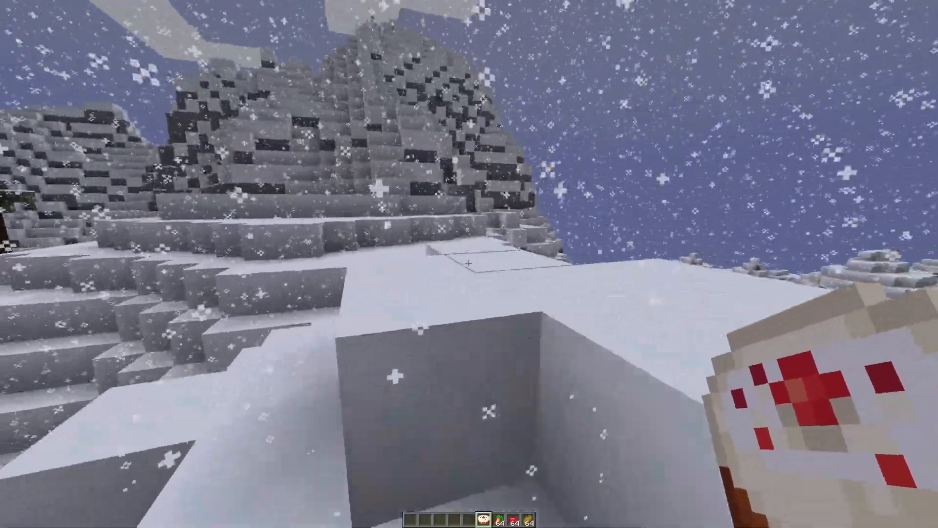
mouse_move(469, 264)
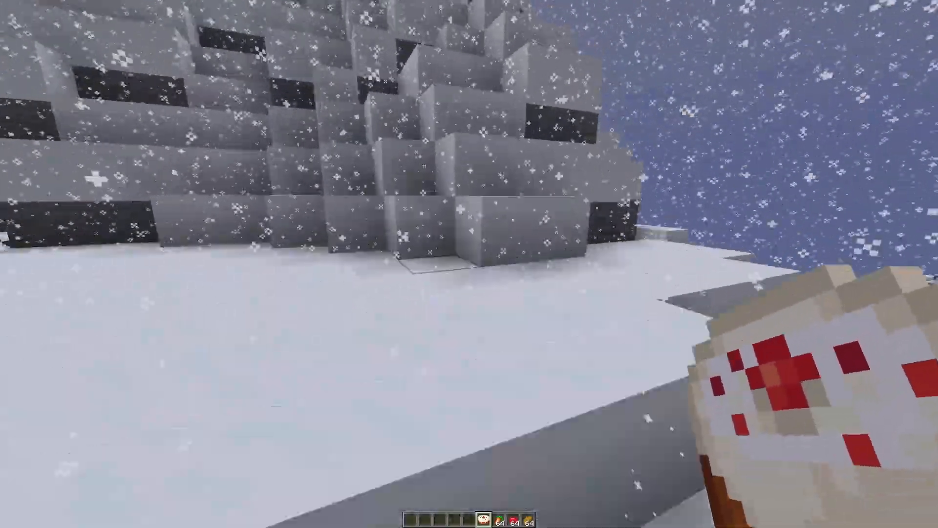
mouse_move(469, 264)
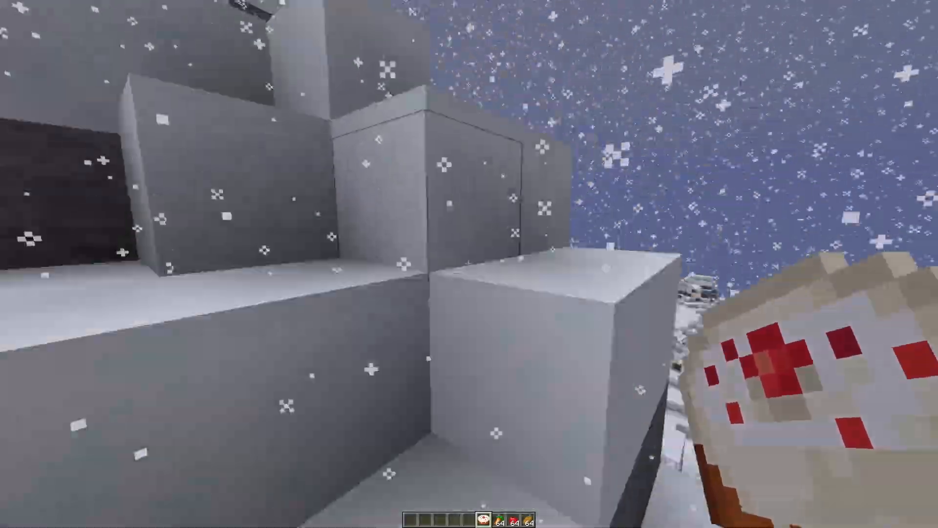
mouse_move(469, 264)
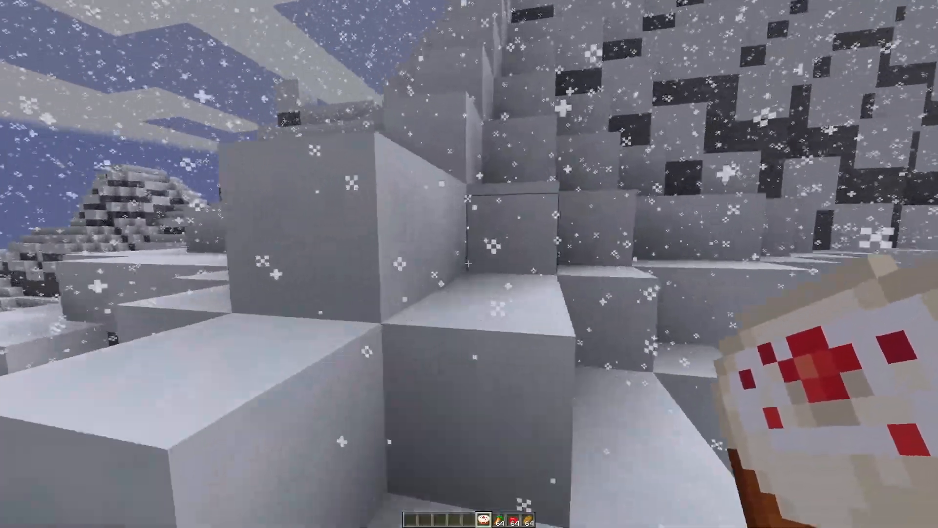
mouse_move(469, 264)
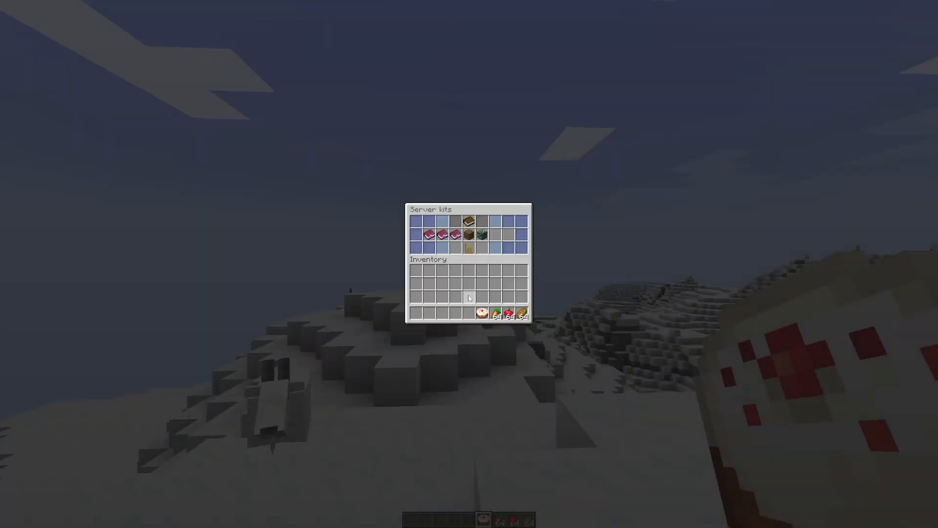
mouse_move(437, 262)
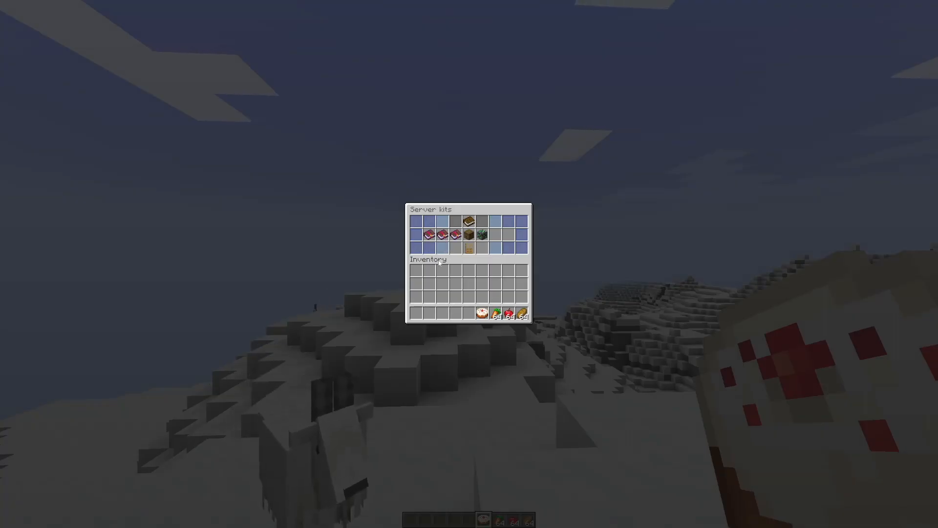
mouse_move(437, 234)
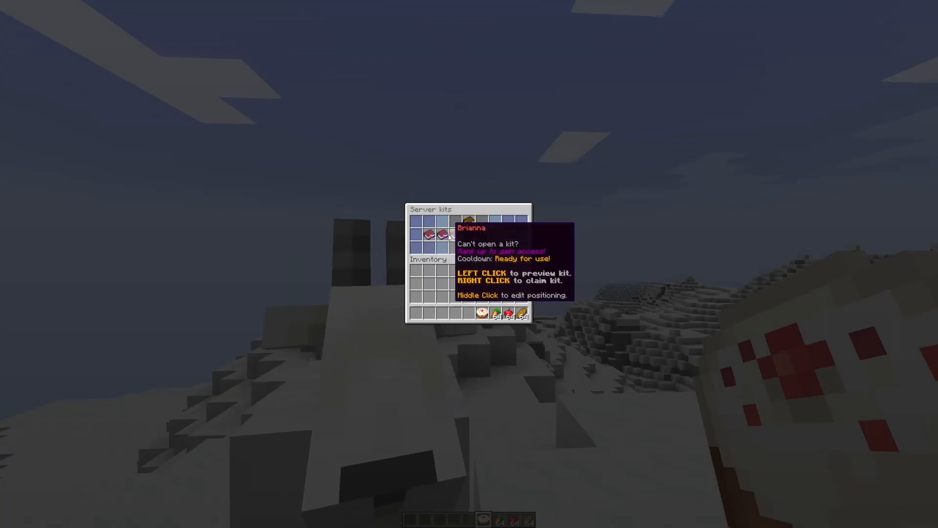
mouse_move(445, 235)
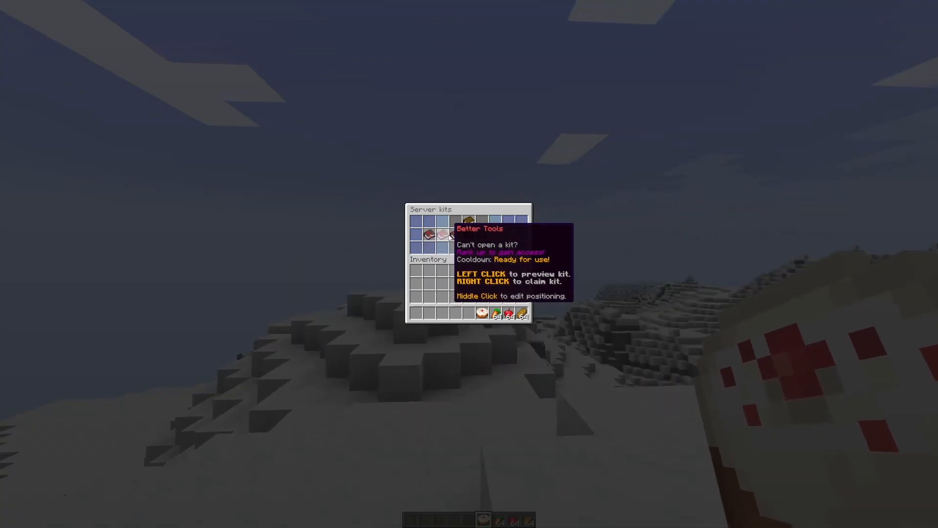
mouse_move(468, 235)
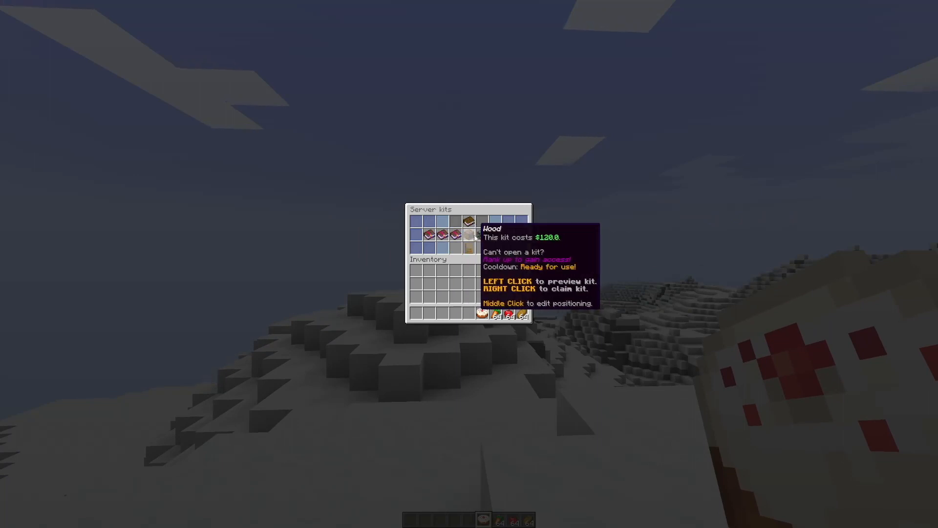
mouse_move(468, 234)
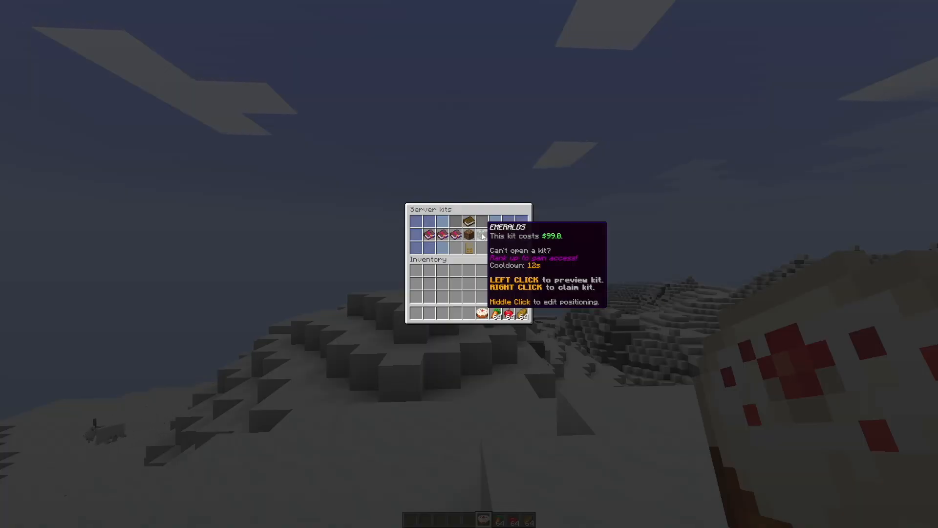
Claim the Better Tools kit from the Server kits menu so its tools land in the hotbar
left_click(454, 234)
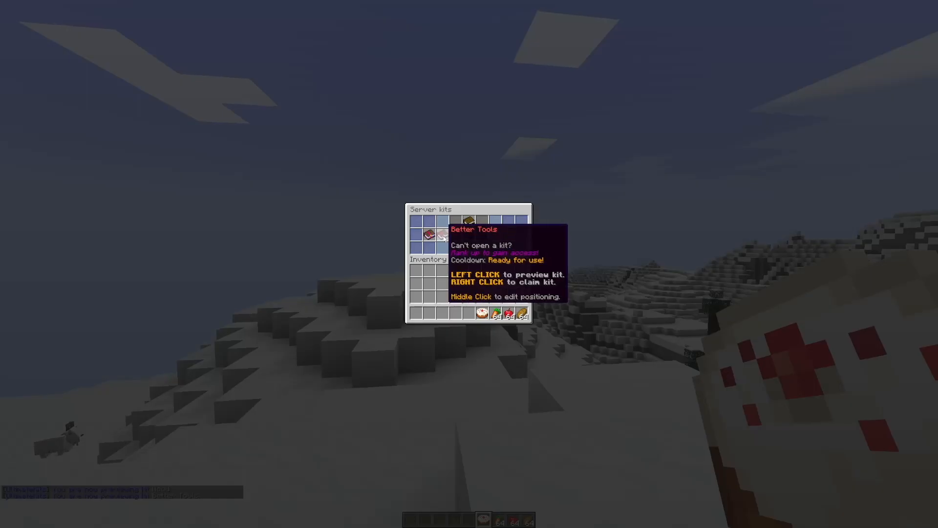
mouse_move(467, 221)
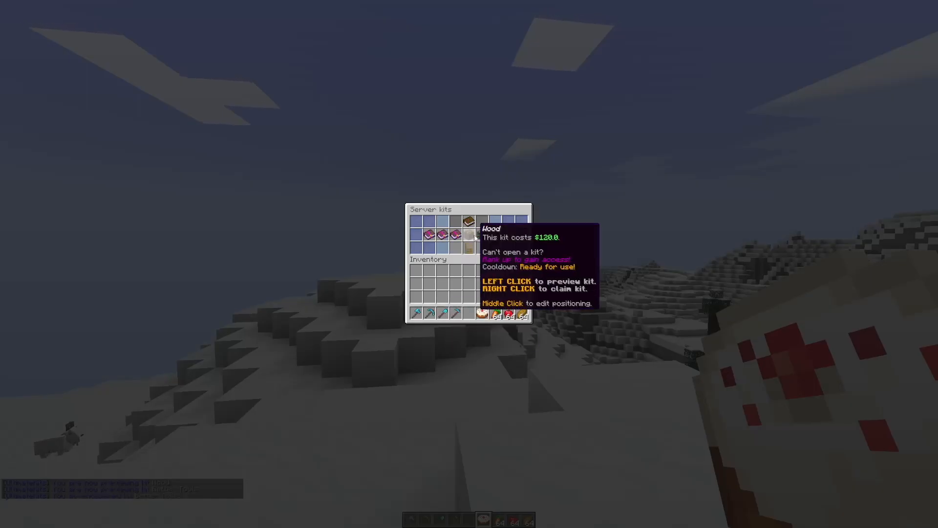
left_click(468, 223)
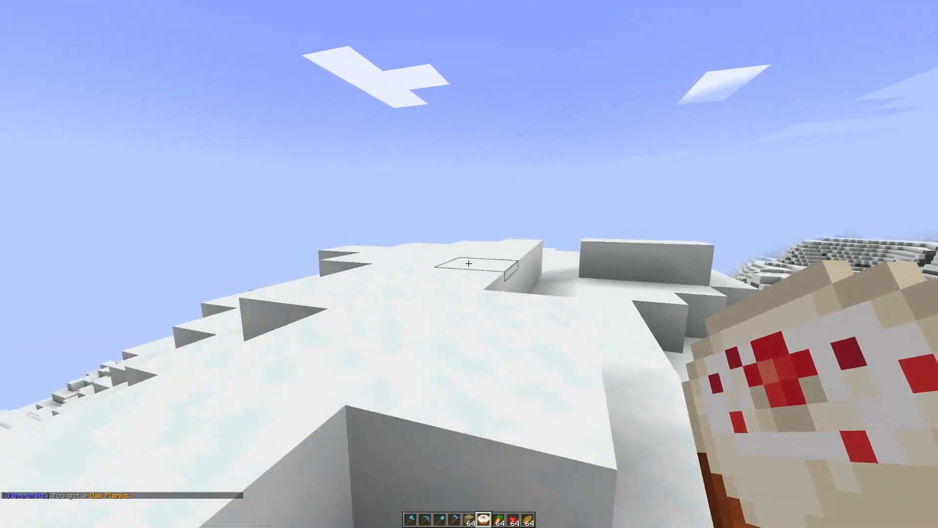
mouse_move(469, 251)
type("/kitadmin createkit")
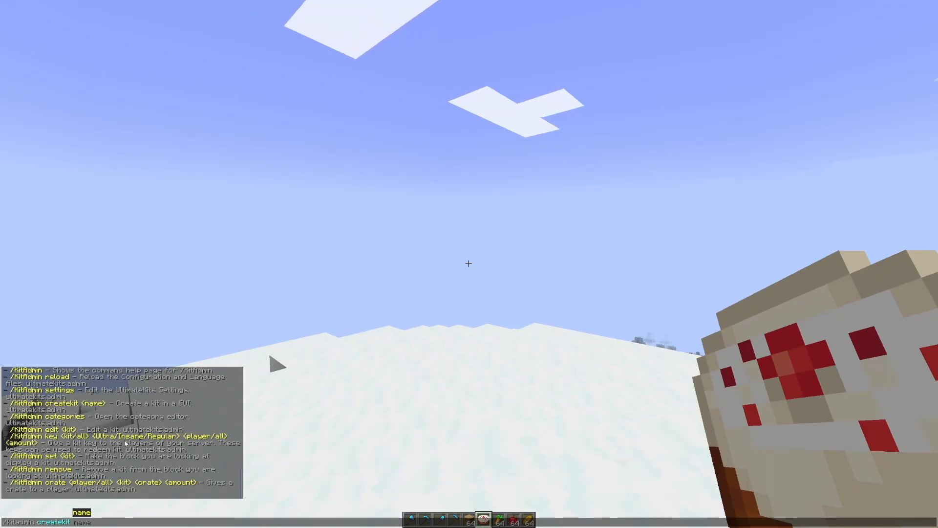
Create a new kit named food via the kitadmin createkit command
type("food")
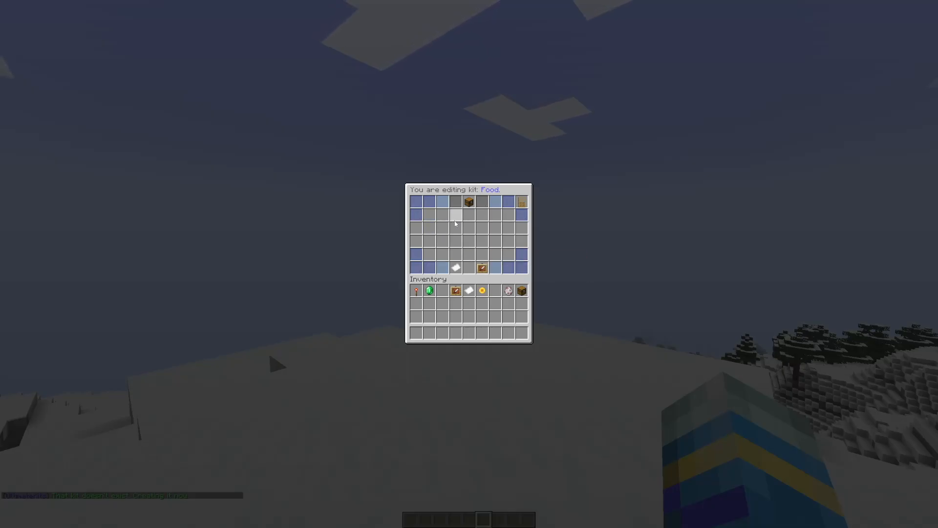
mouse_move(481, 267)
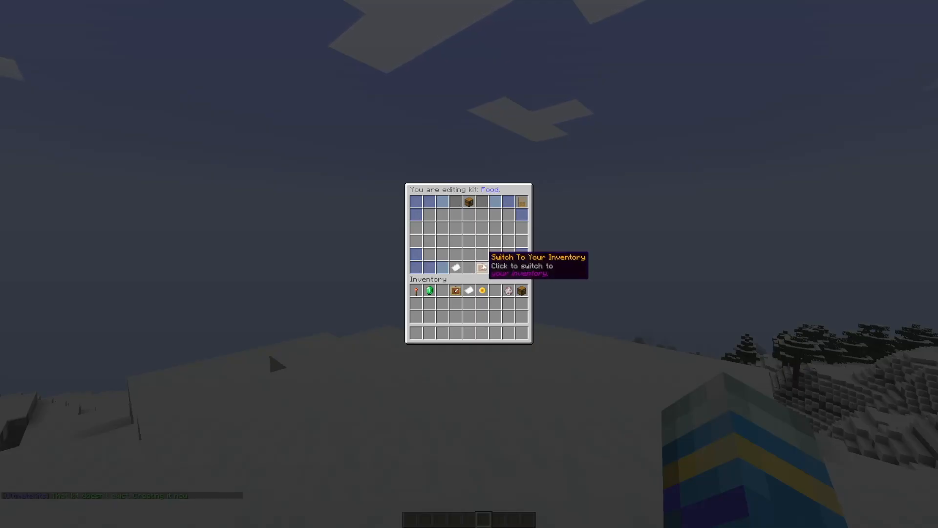
Switch the kit editor to the player's own inventory to pick carrots, apples and bread
left_click(481, 268)
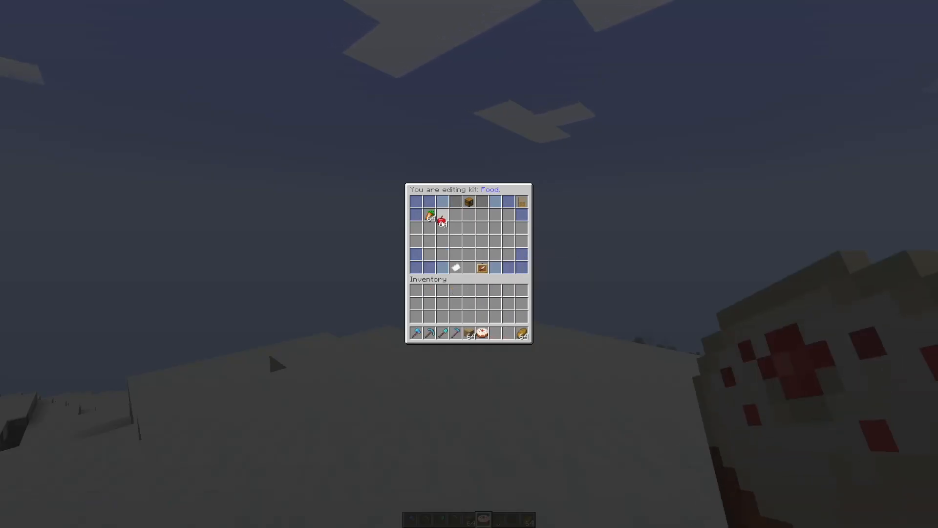
mouse_move(482, 268)
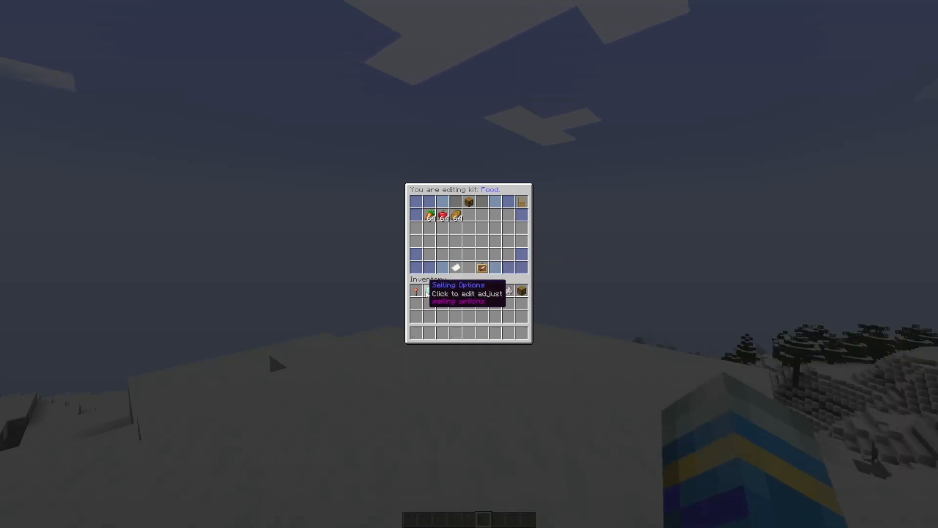
mouse_move(457, 290)
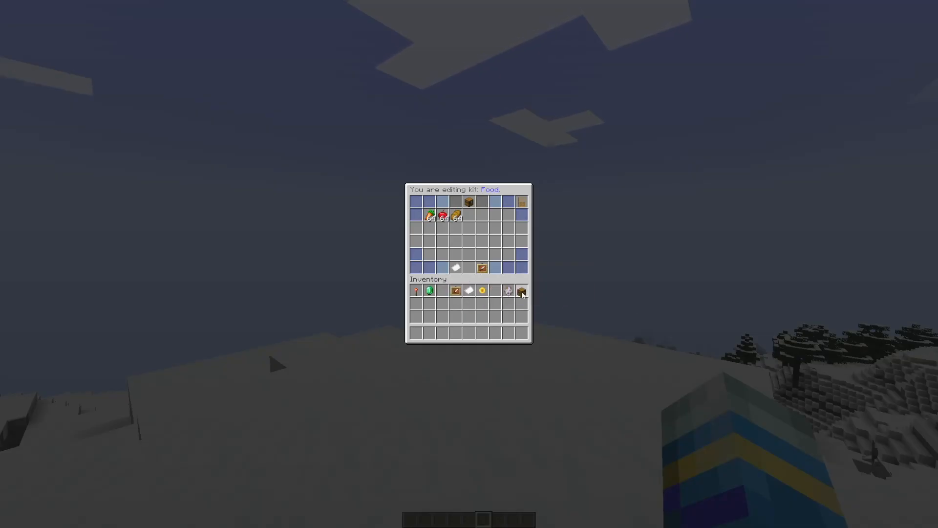
mouse_move(508, 292)
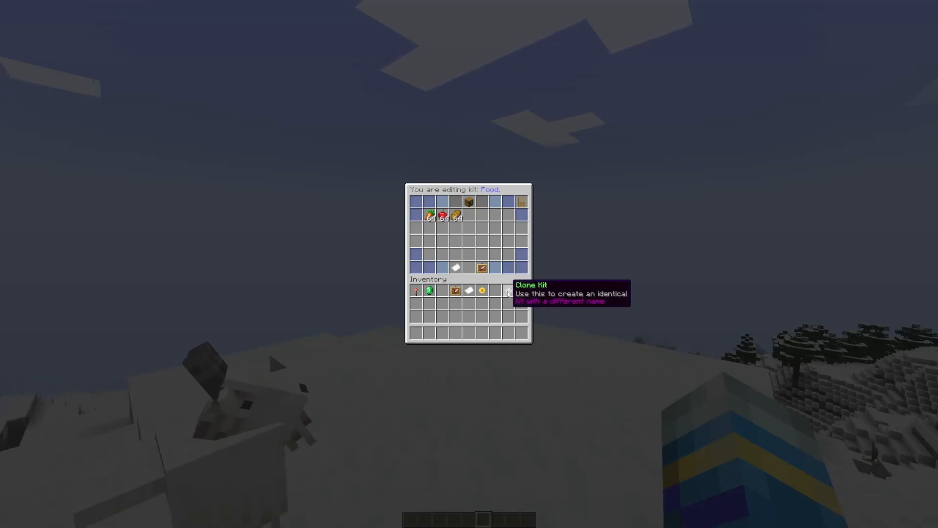
mouse_move(482, 290)
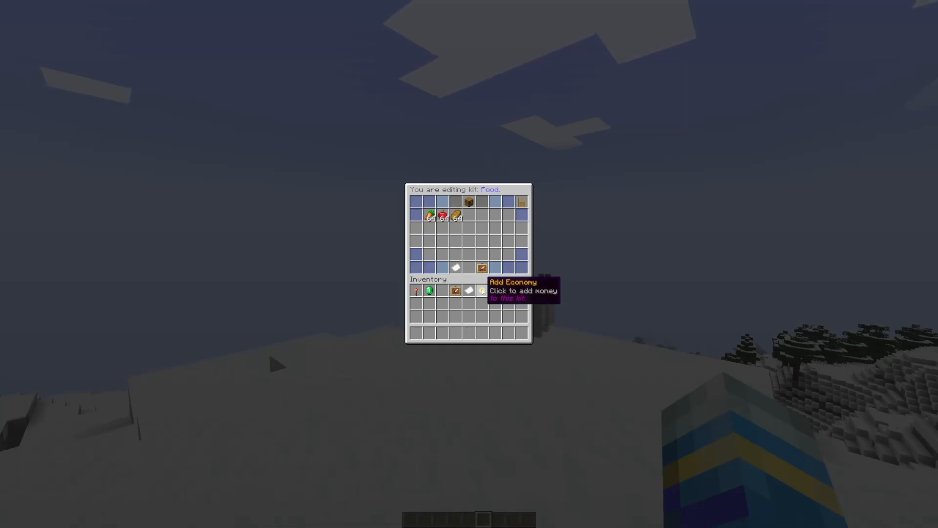
mouse_move(442, 215)
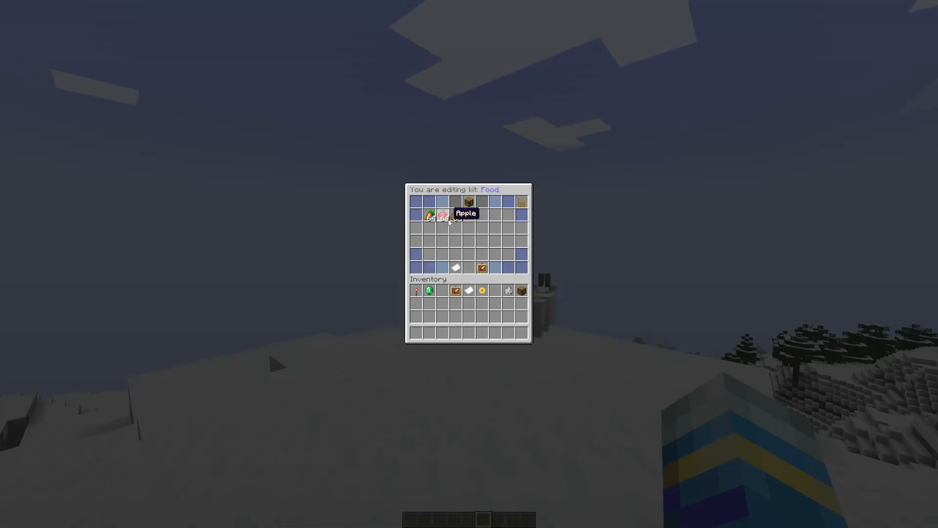
mouse_move(469, 291)
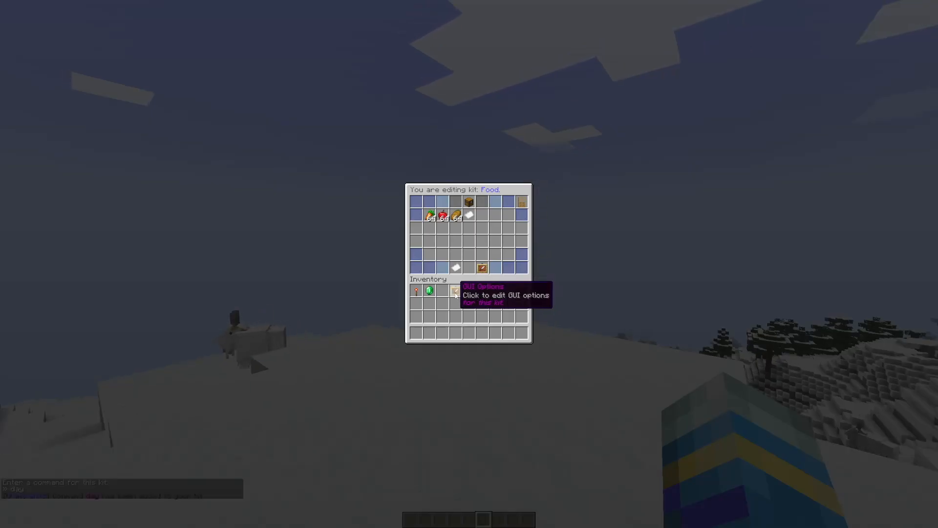
Set the Food kit's hologram and menu title from its GUI options
left_click(456, 290)
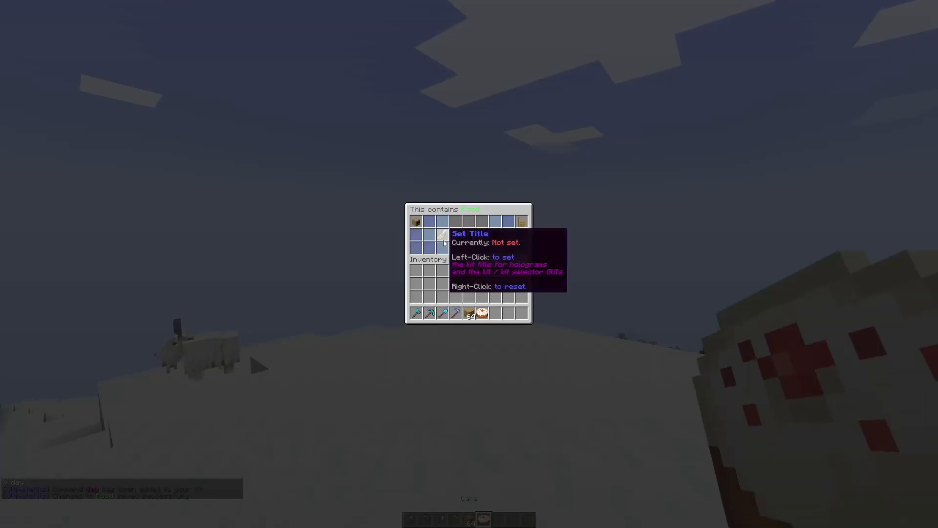
left_click(441, 235)
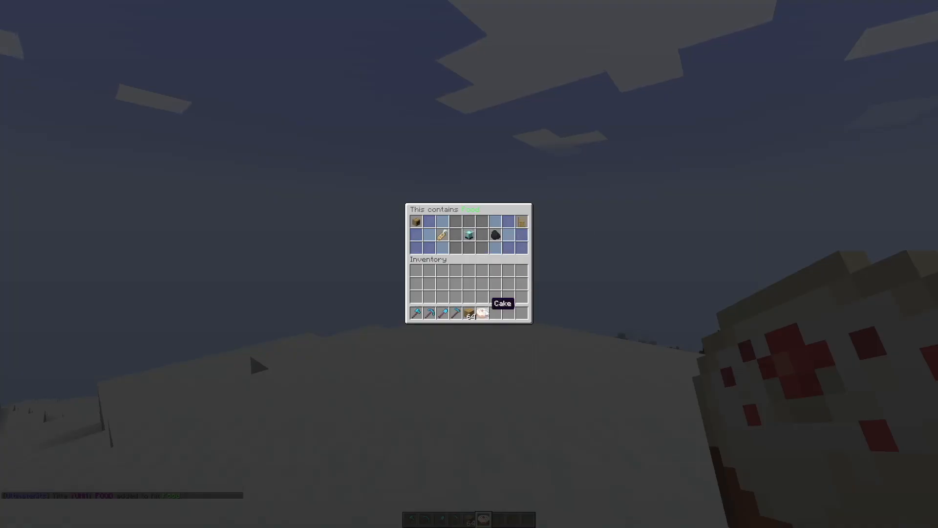
mouse_move(468, 234)
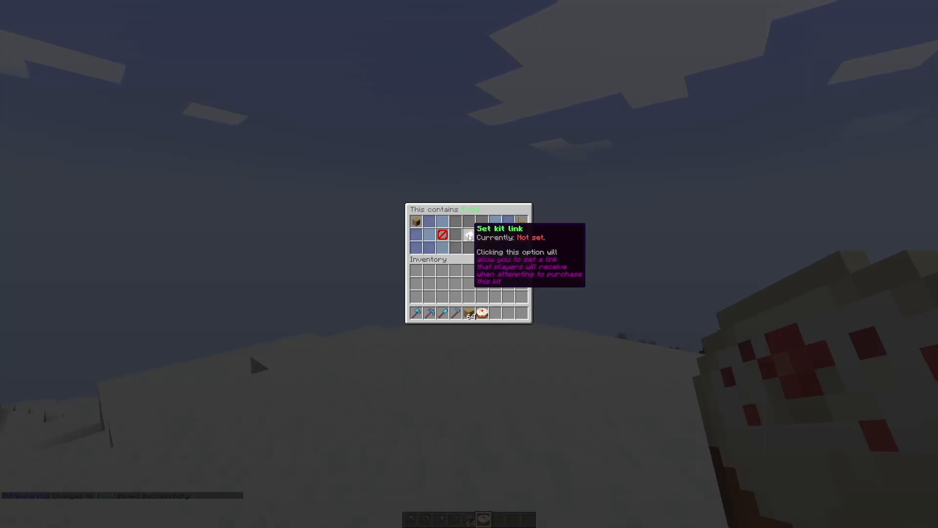
mouse_move(495, 235)
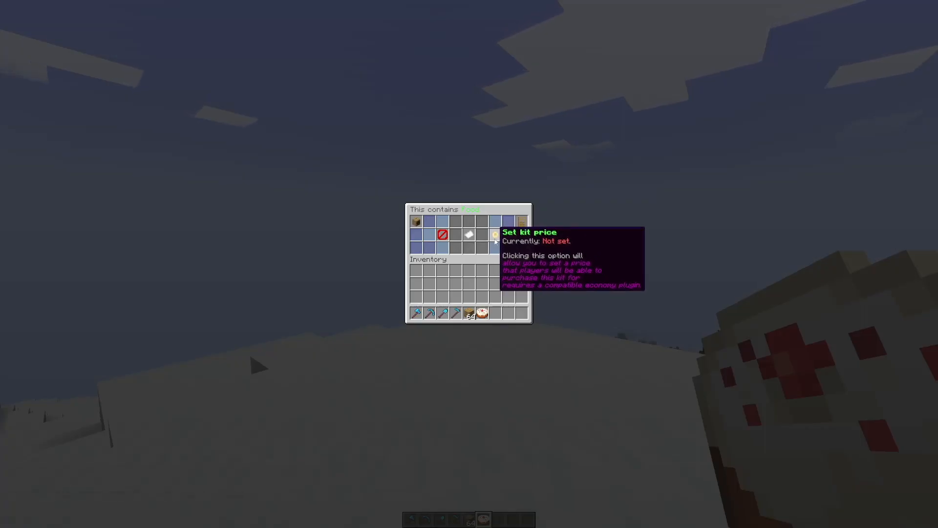
Start setting a purchase price for the Food kit, then back out of the prompt
left_click(493, 235)
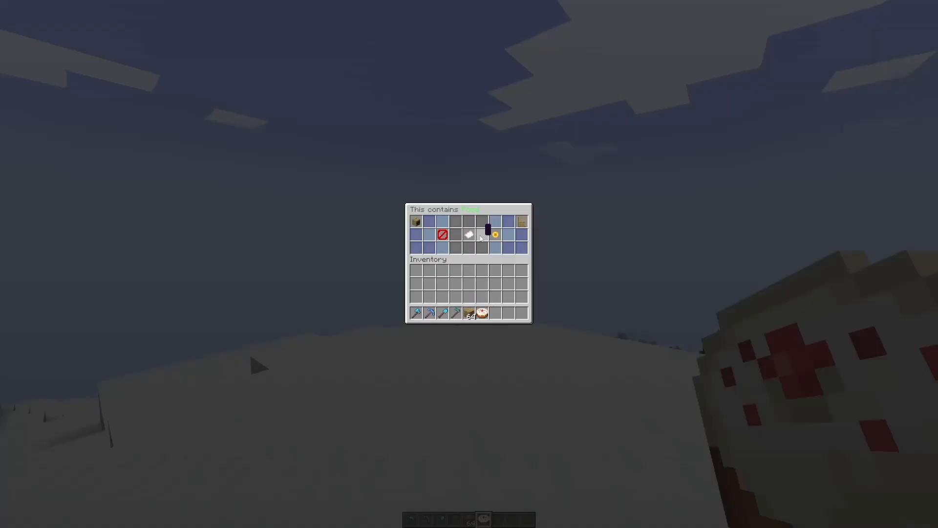
key("Escape")
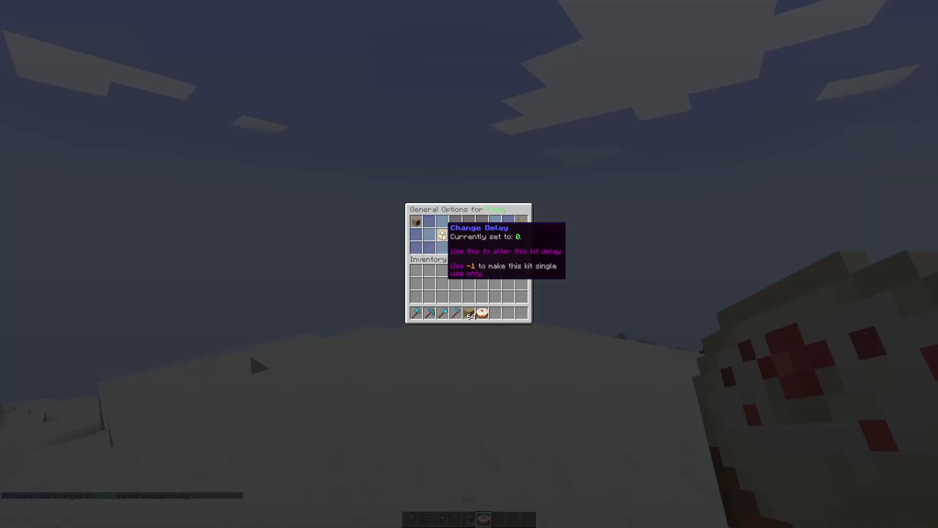
Set the Food kit's claim delay to 300 seconds
left_click(442, 233)
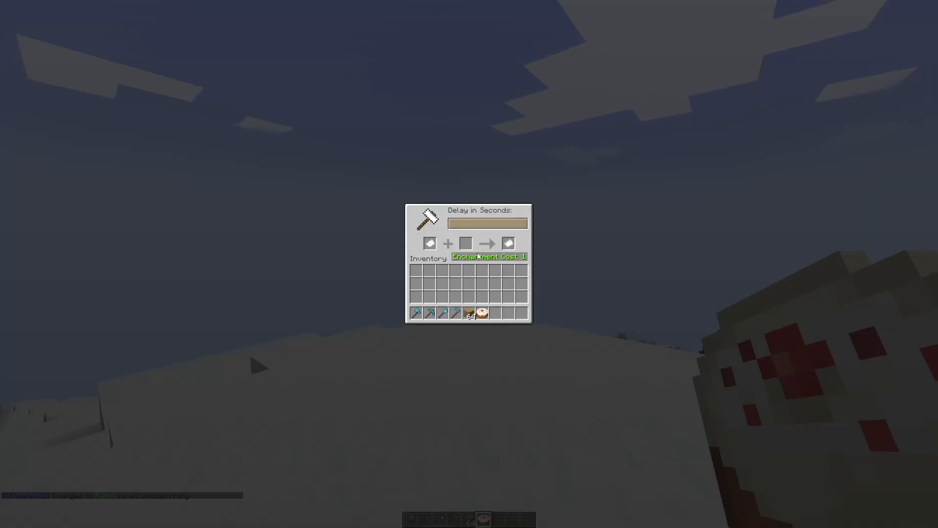
type("300")
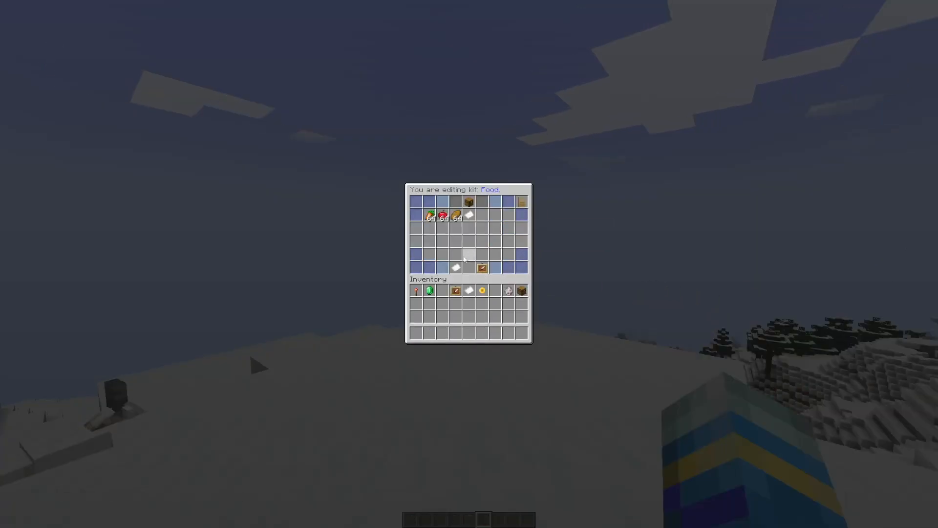
mouse_move(470, 214)
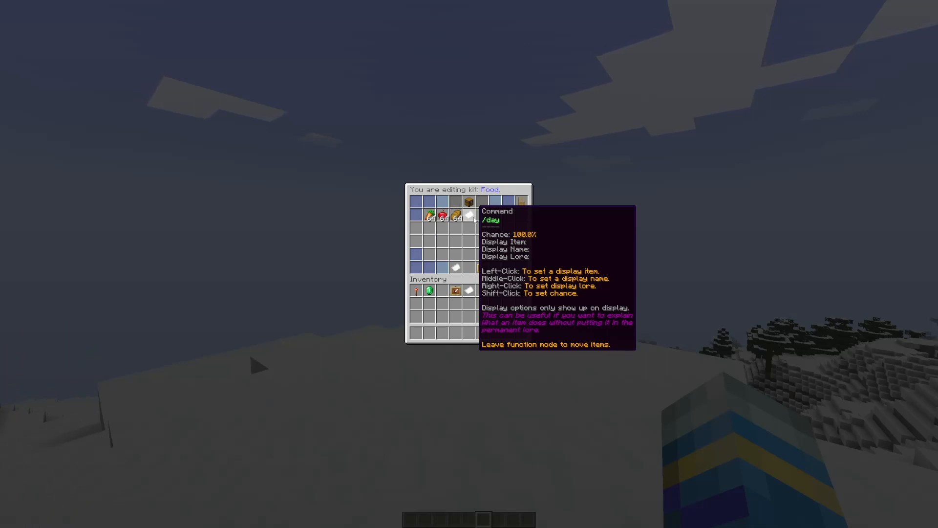
mouse_move(430, 215)
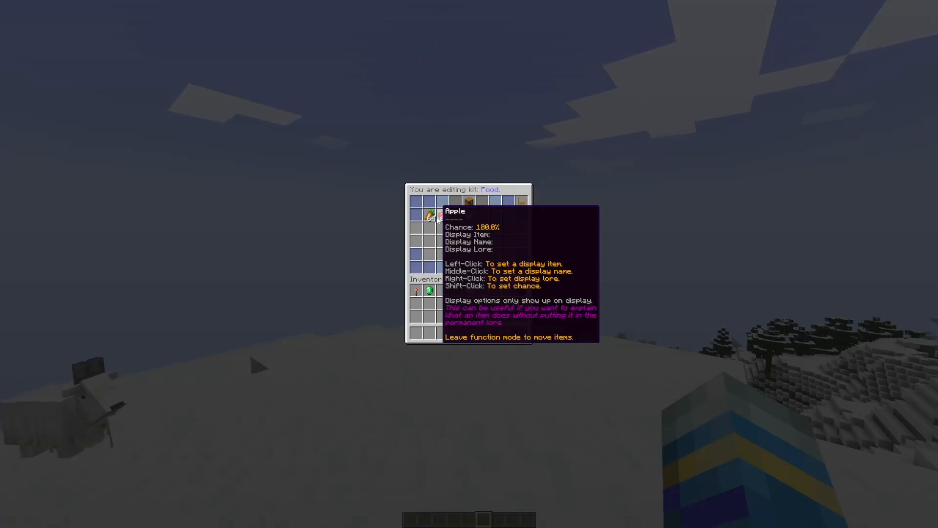
mouse_move(444, 215)
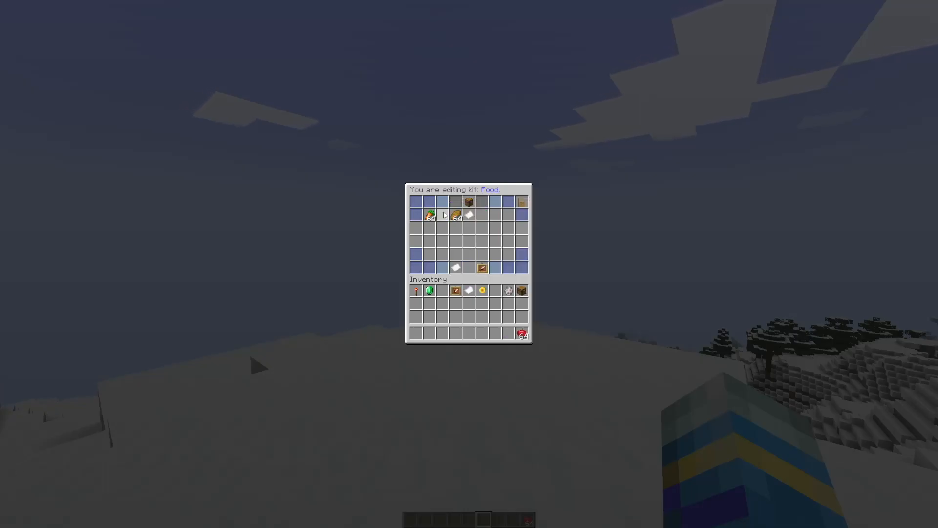
mouse_move(430, 215)
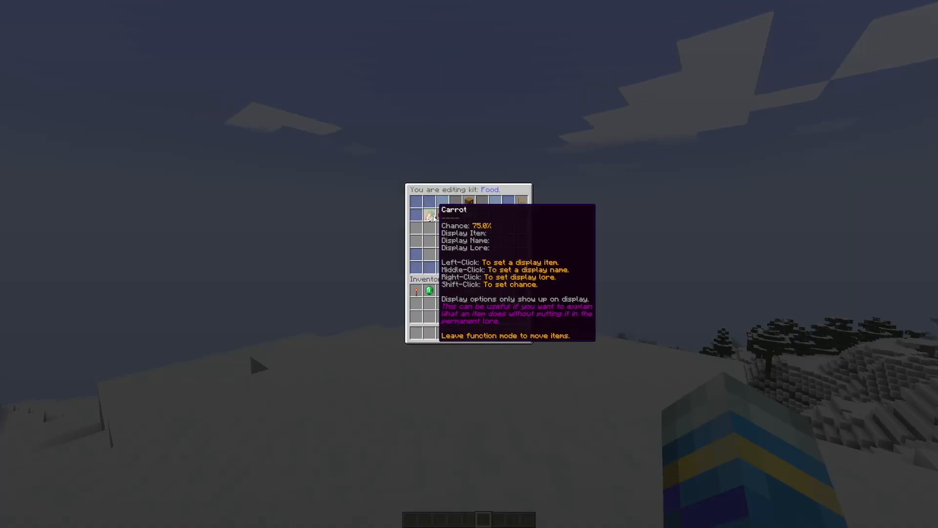
mouse_move(444, 215)
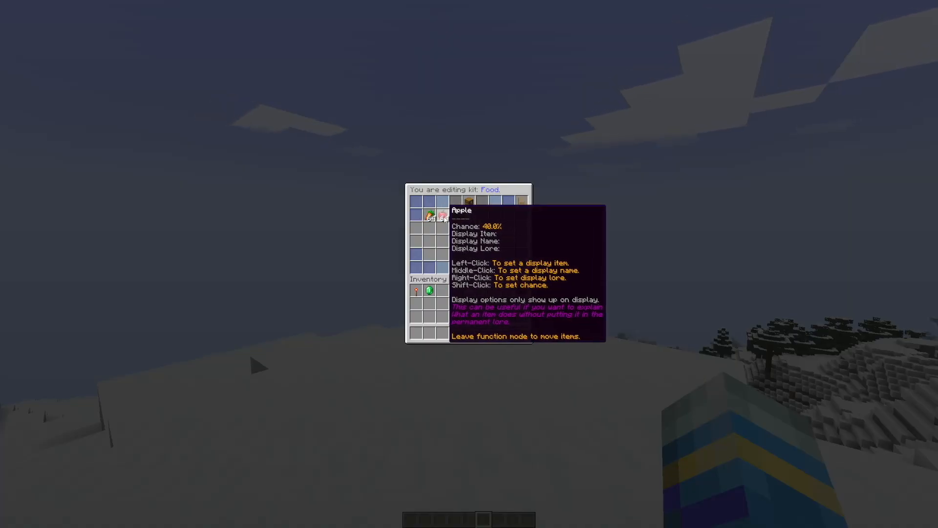
mouse_move(398, 236)
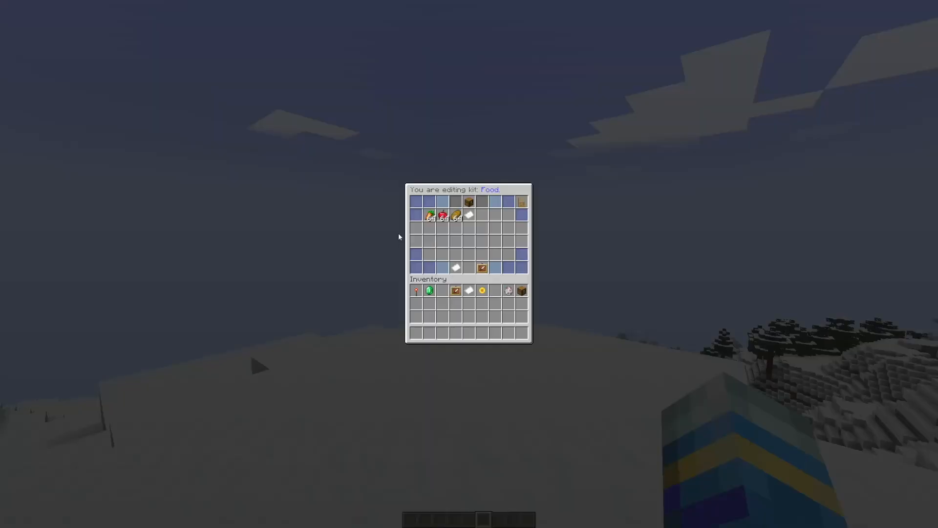
mouse_move(509, 291)
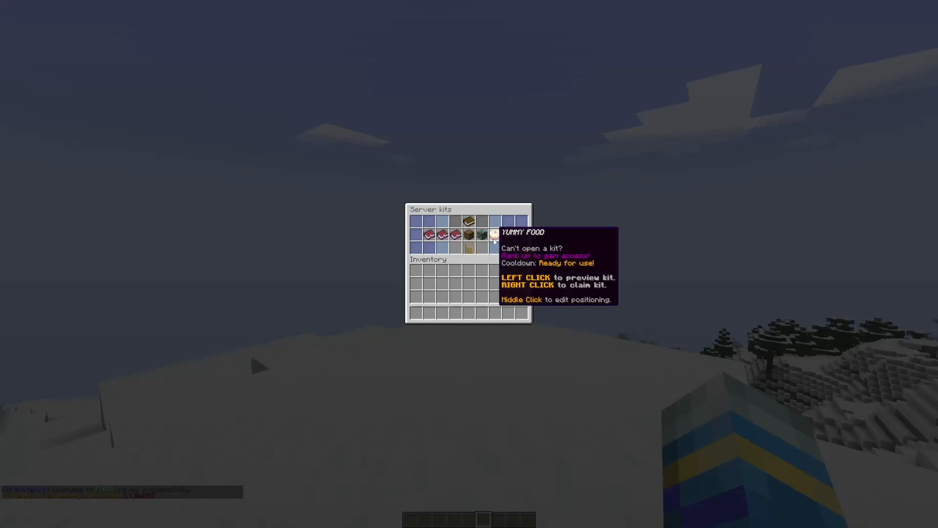
mouse_move(493, 237)
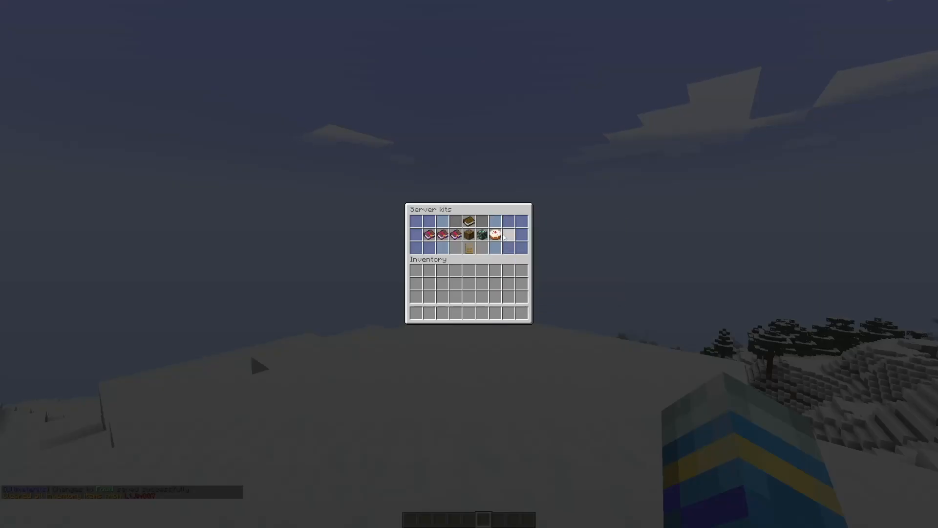
Claim the YUMMY FOOD kit for carrots and bread, then close the kit list
left_click(495, 235)
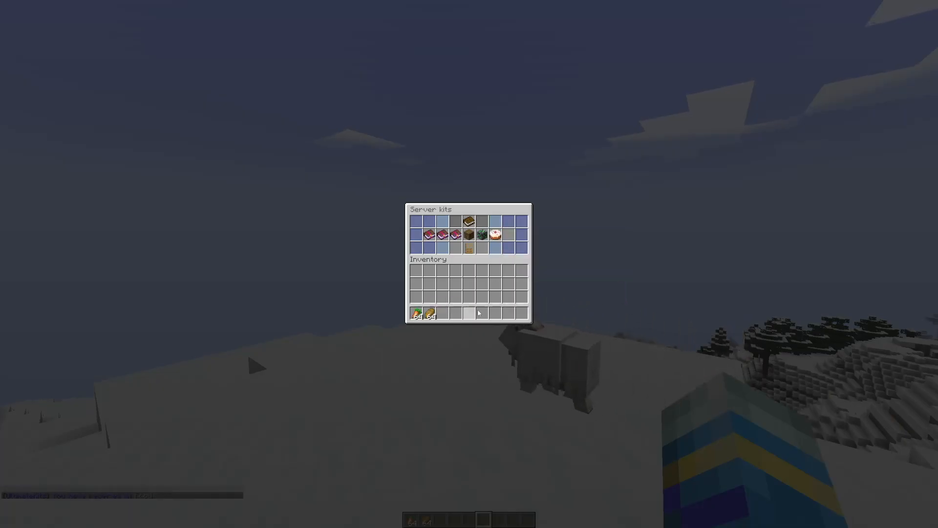
key("Escape")
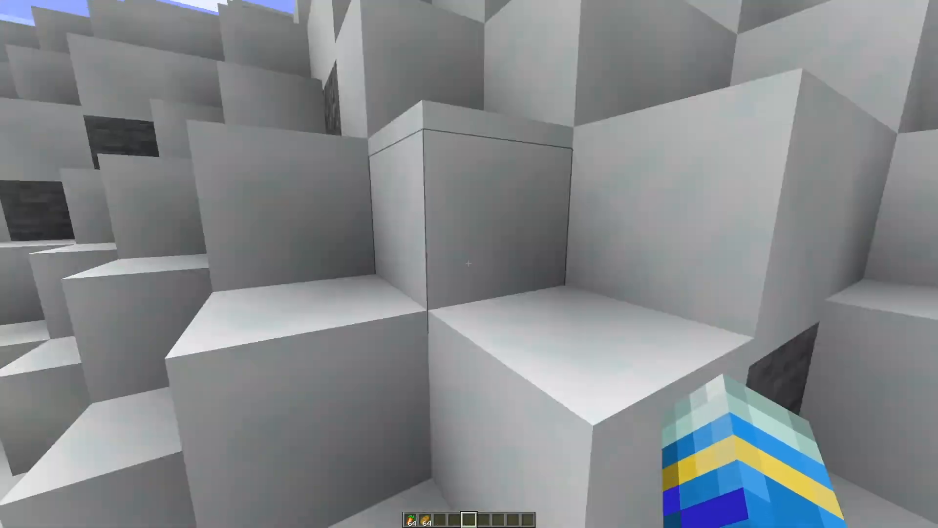
mouse_move(470, 263)
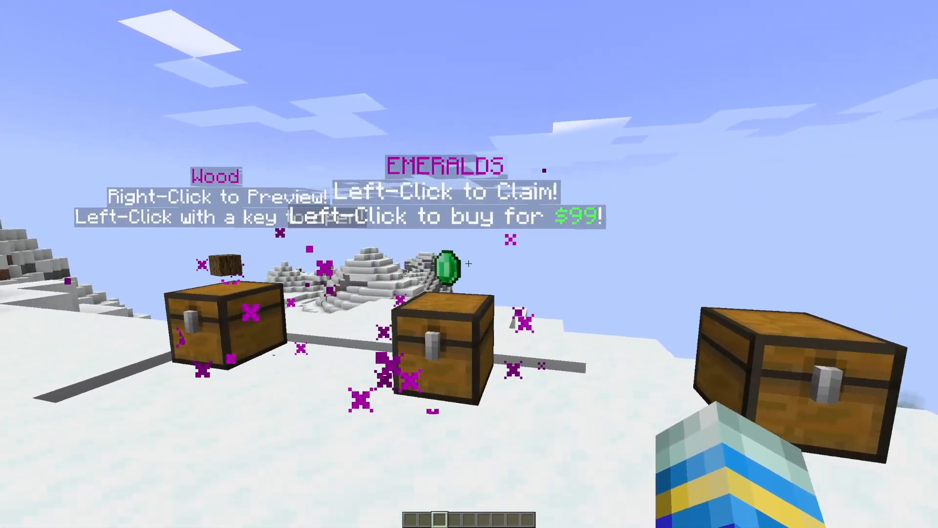
mouse_move(469, 264)
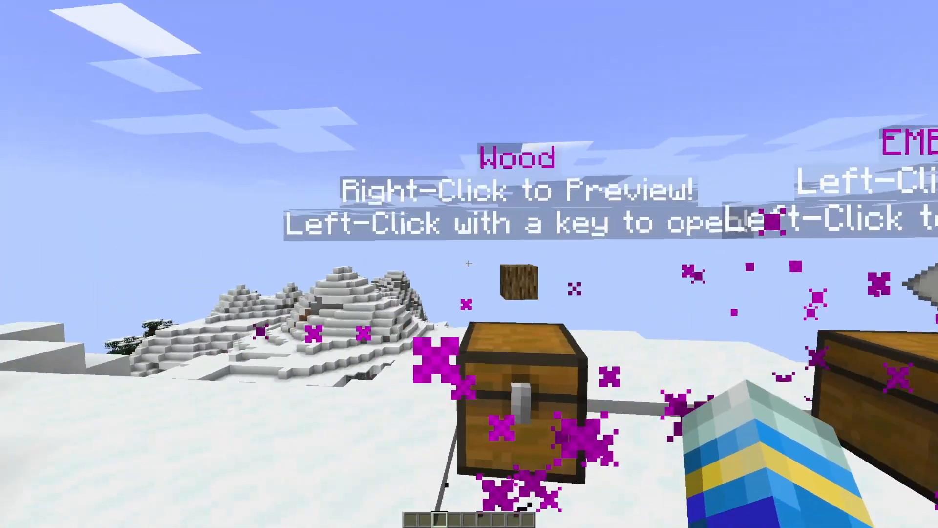
mouse_move(469, 264)
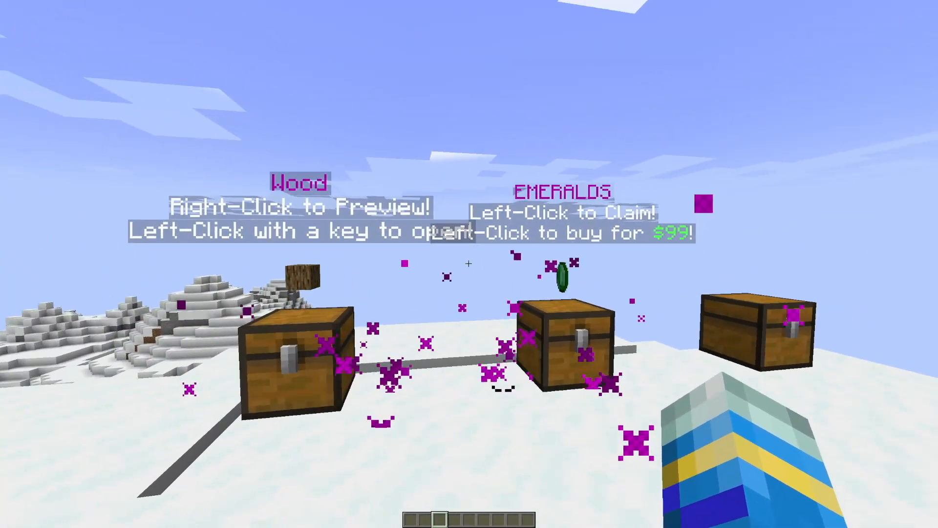
mouse_move(469, 264)
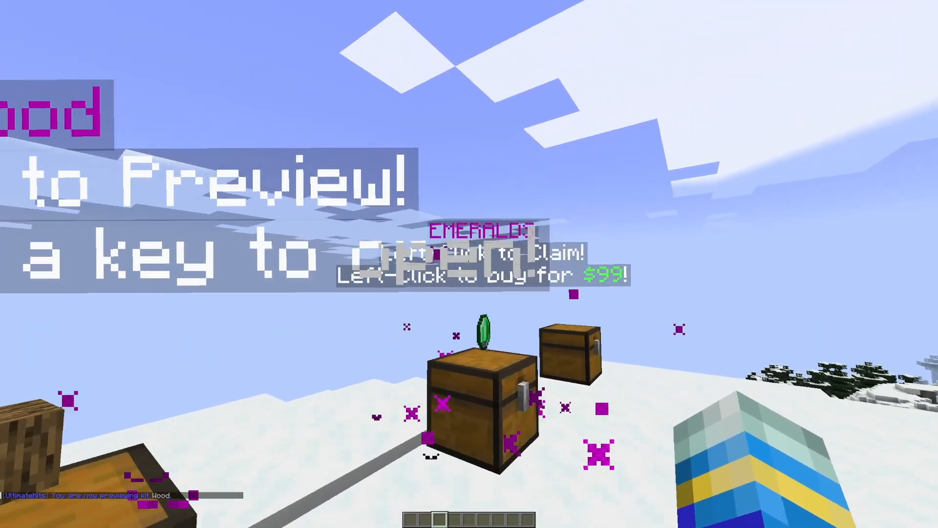
mouse_move(469, 264)
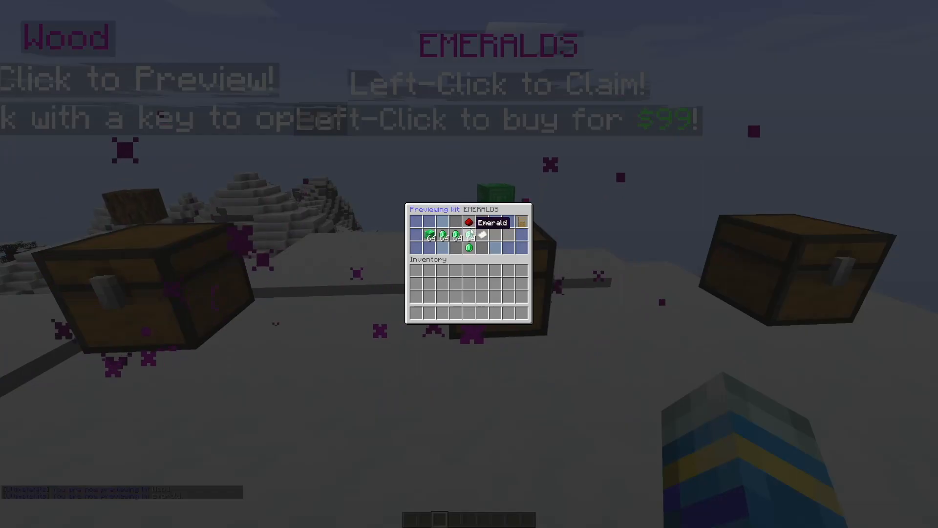
mouse_move(469, 246)
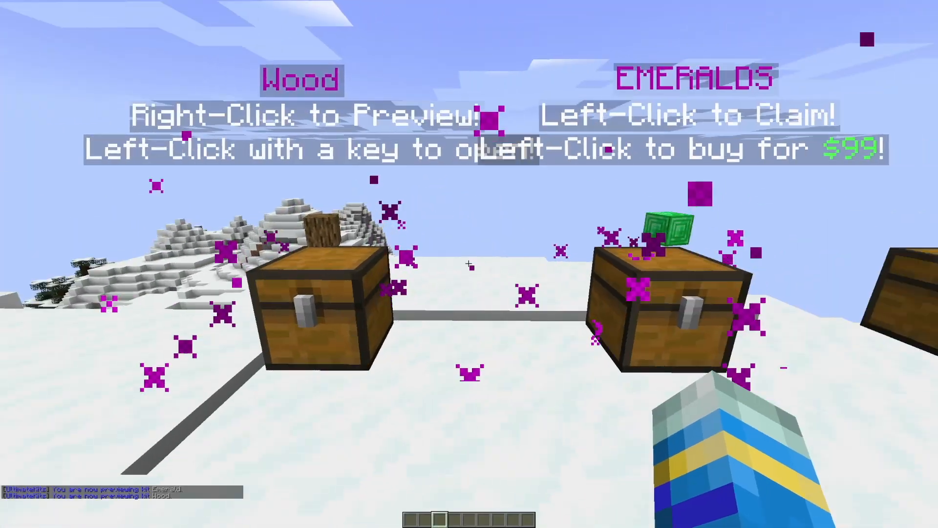
mouse_move(469, 264)
type("/uk")
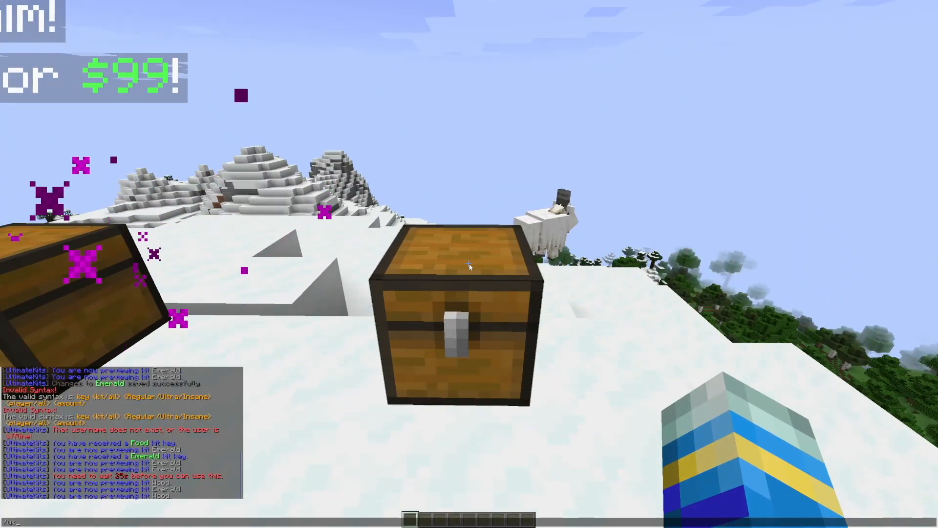
Bind the Food kit to the chest in view with /kit set food
type("set foo")
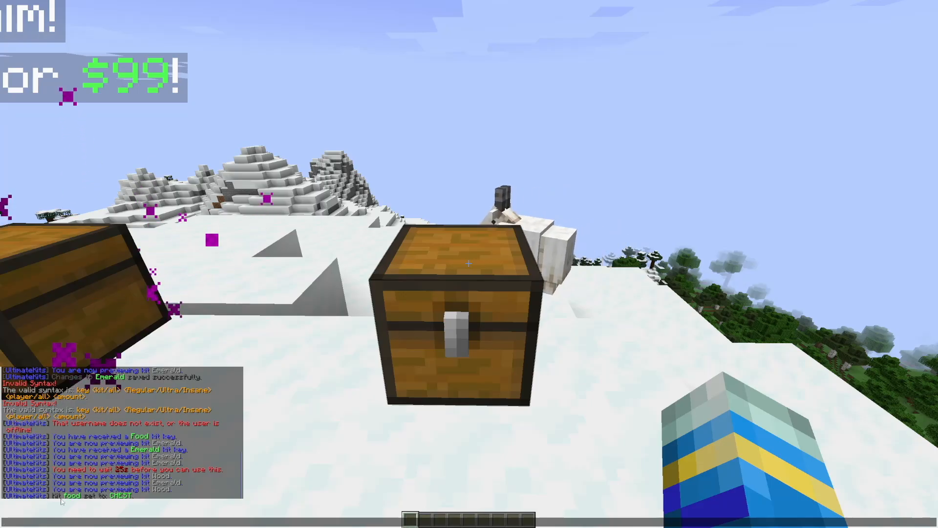
mouse_move(469, 264)
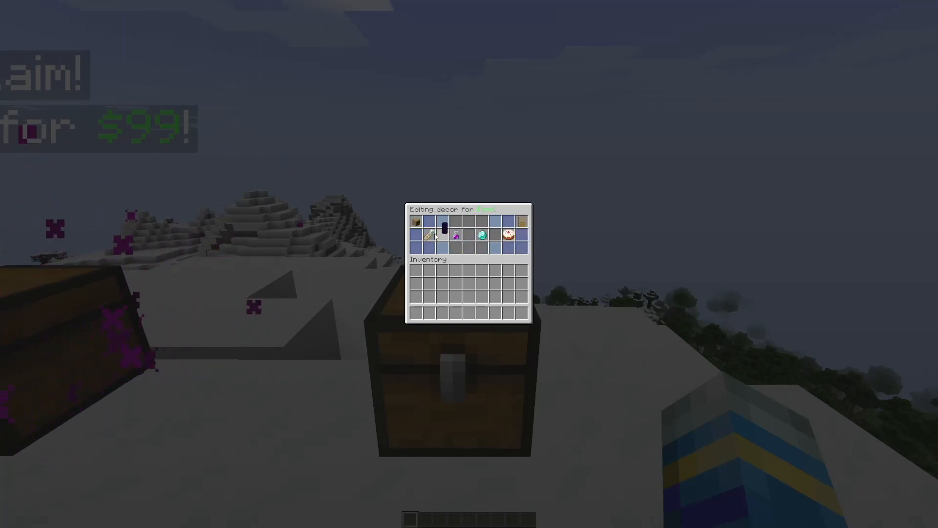
mouse_move(455, 234)
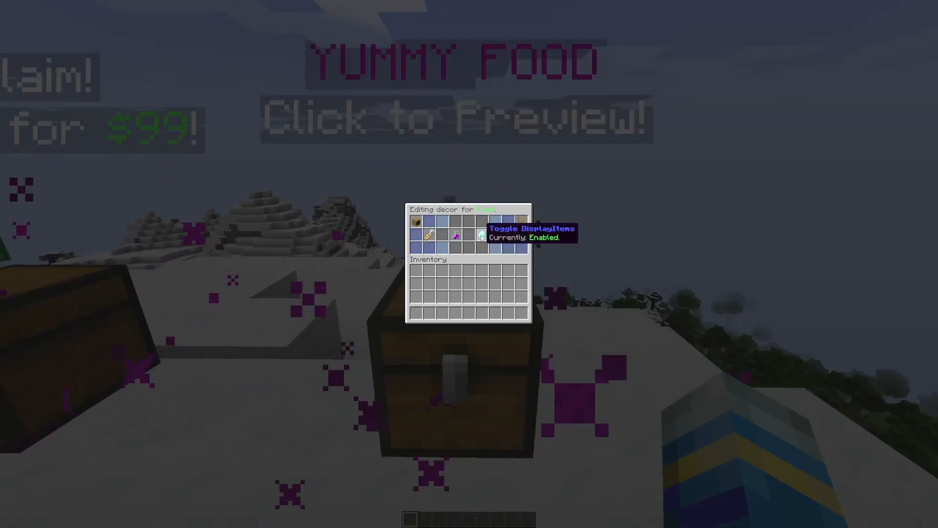
Enable the display item override in the Food chest's decor settings and leave decor
key("Escape")
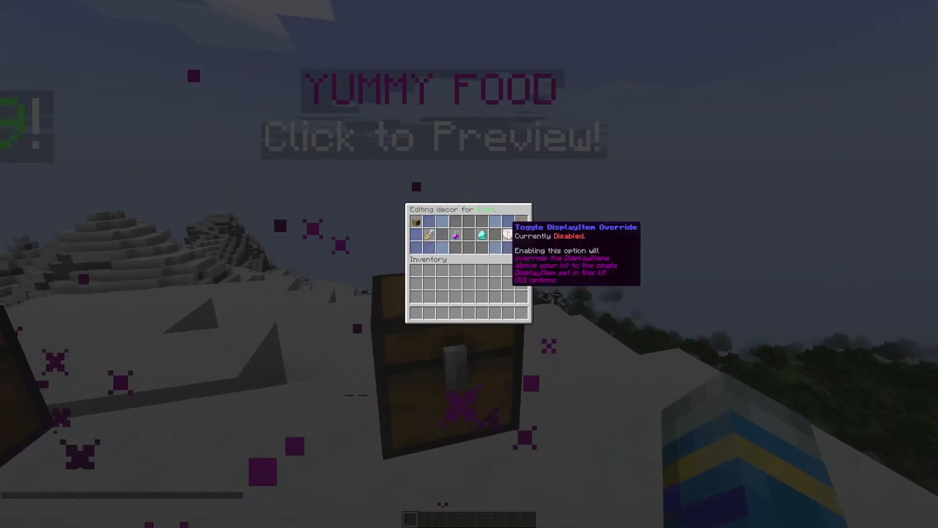
left_click(507, 235)
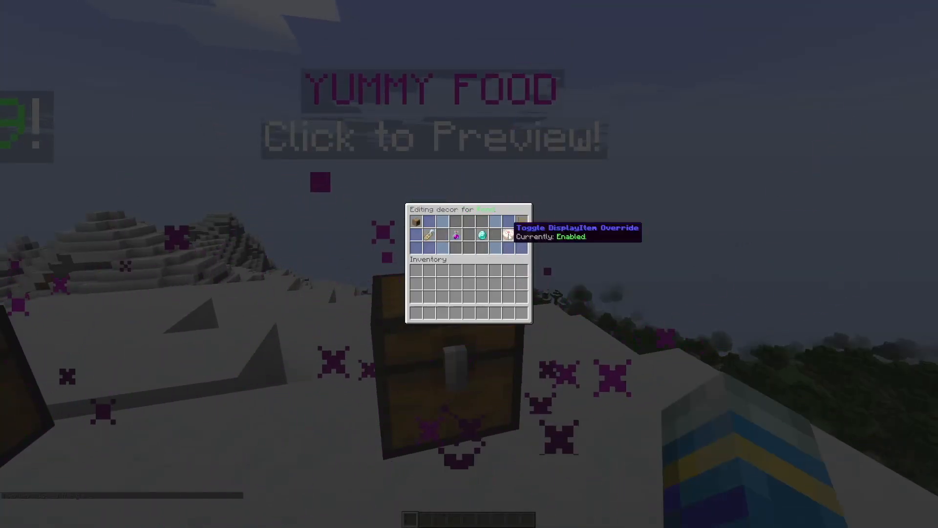
key("Escape")
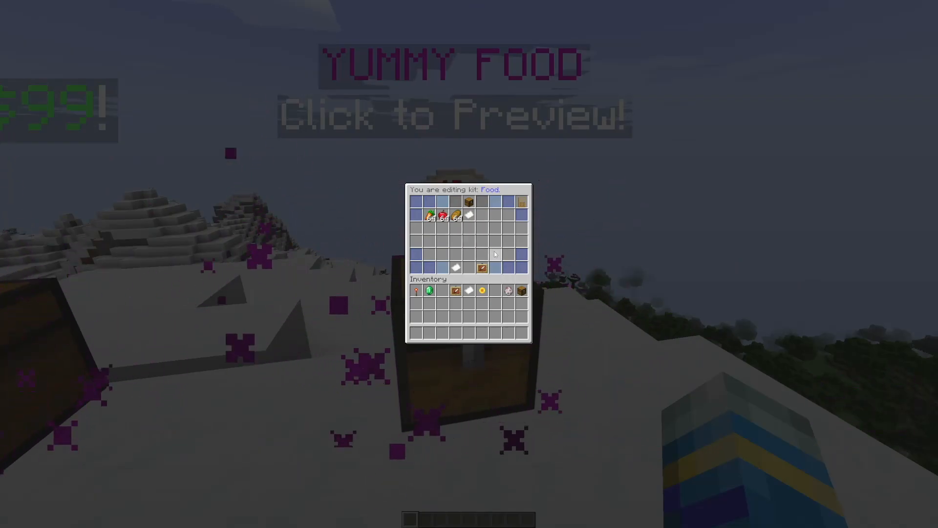
Exit the Food kit editor back to the world, where the cake floats above the chest
key("Escape")
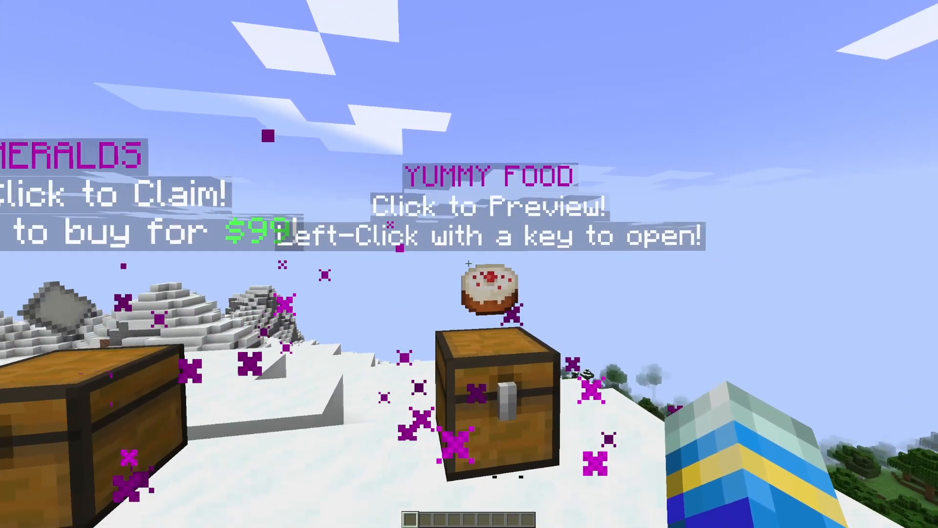
Preview the Food chest under its floating cake and request an Ultra key for the Food kit
left_click(491, 389)
type("/uk key foo")
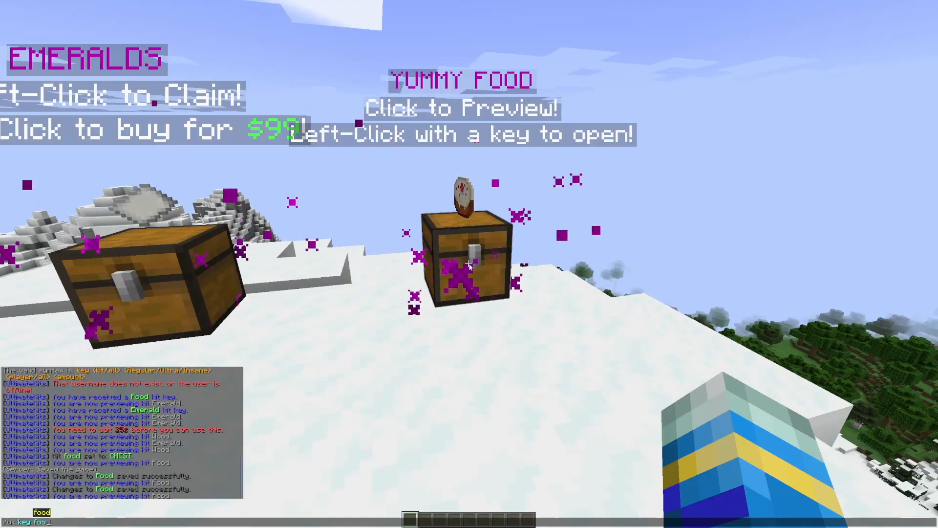
type("Ultra")
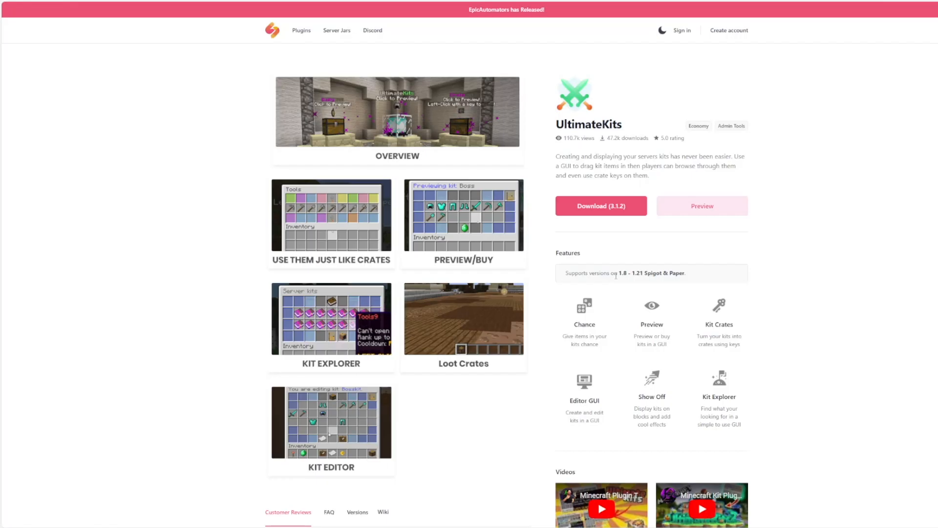
Scroll through the UltimateKits features, reviews and demo videos, then back to the overview
scroll("down", 3)
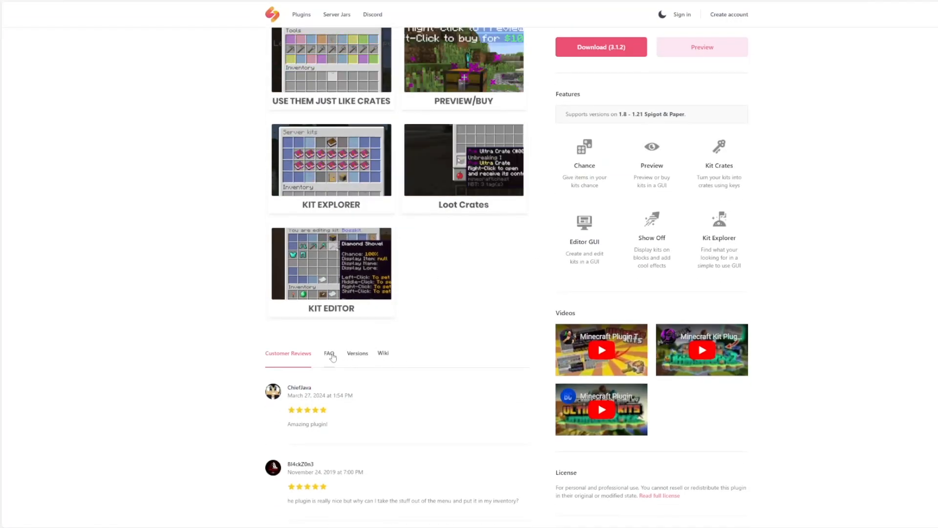
scroll("up", 3)
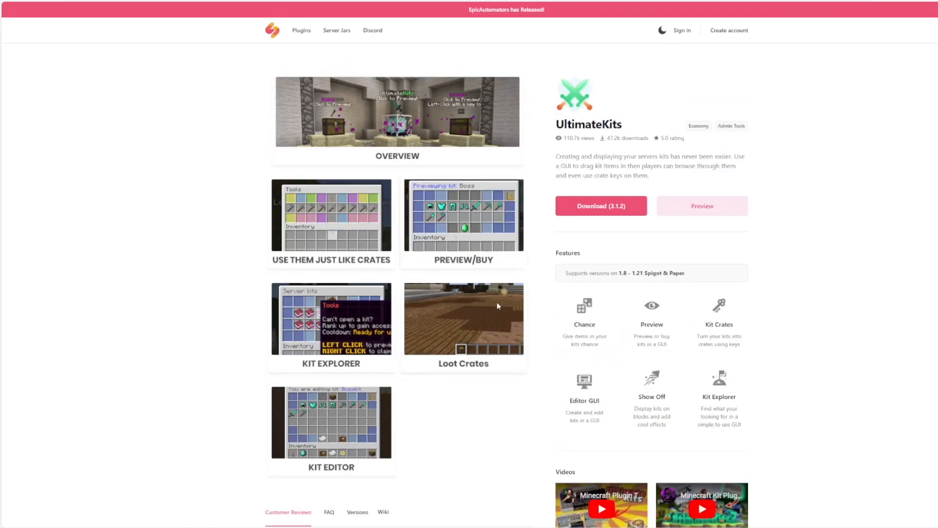